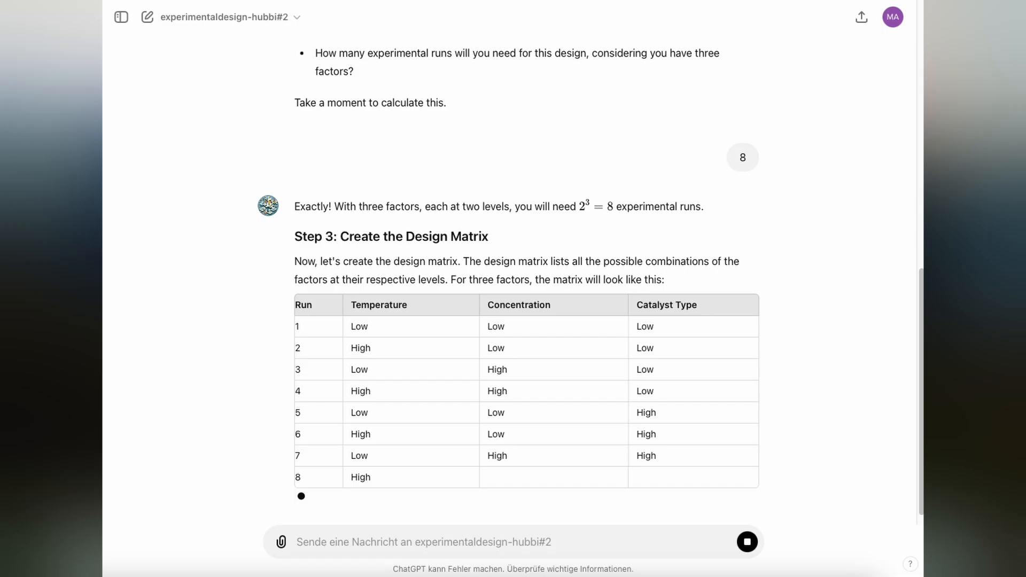
- Enter 'yield' in the message box as the response variable, left unsent
type("yield")
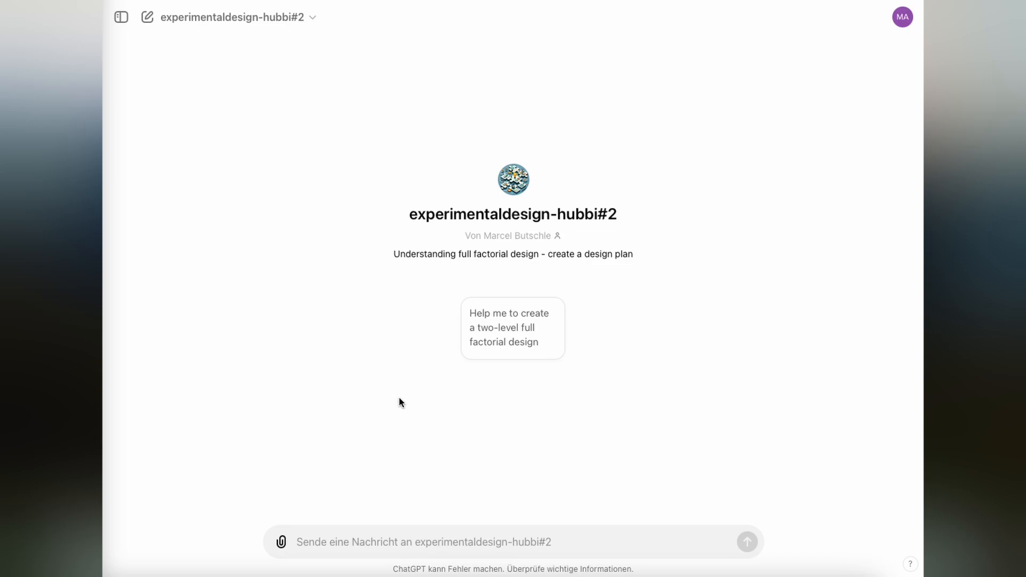
mouse_move(431, 390)
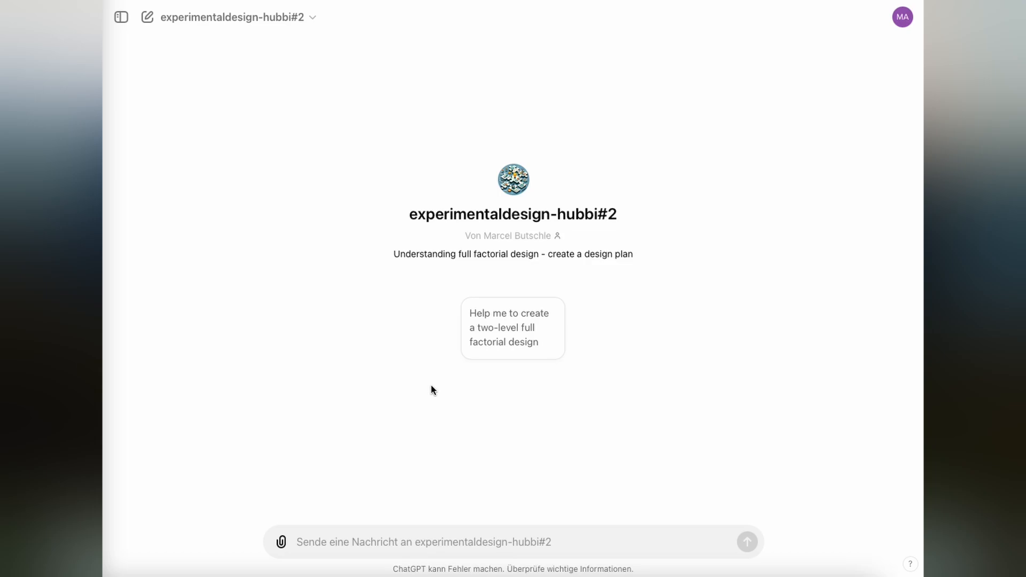
mouse_move(506, 336)
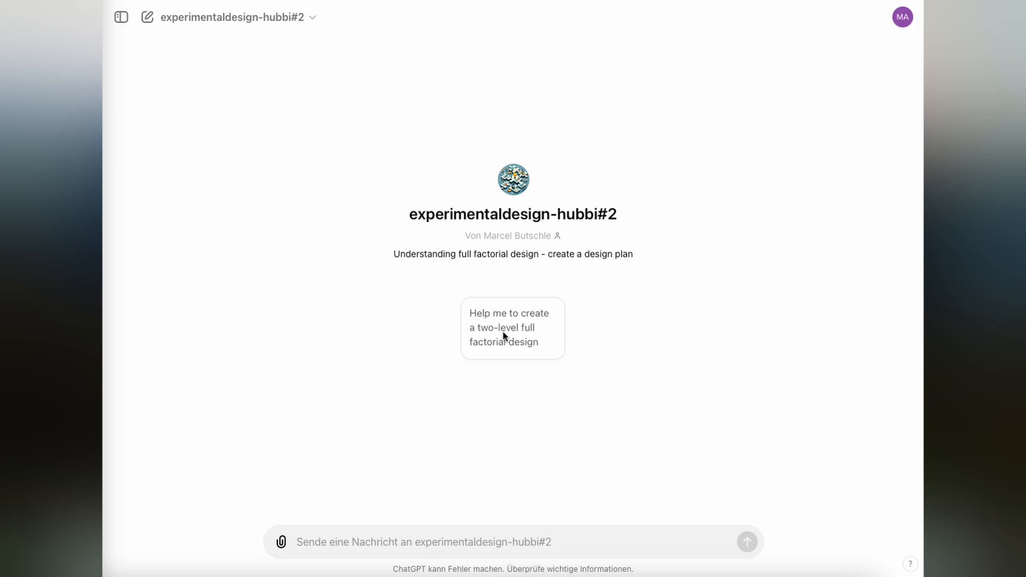
mouse_move(525, 327)
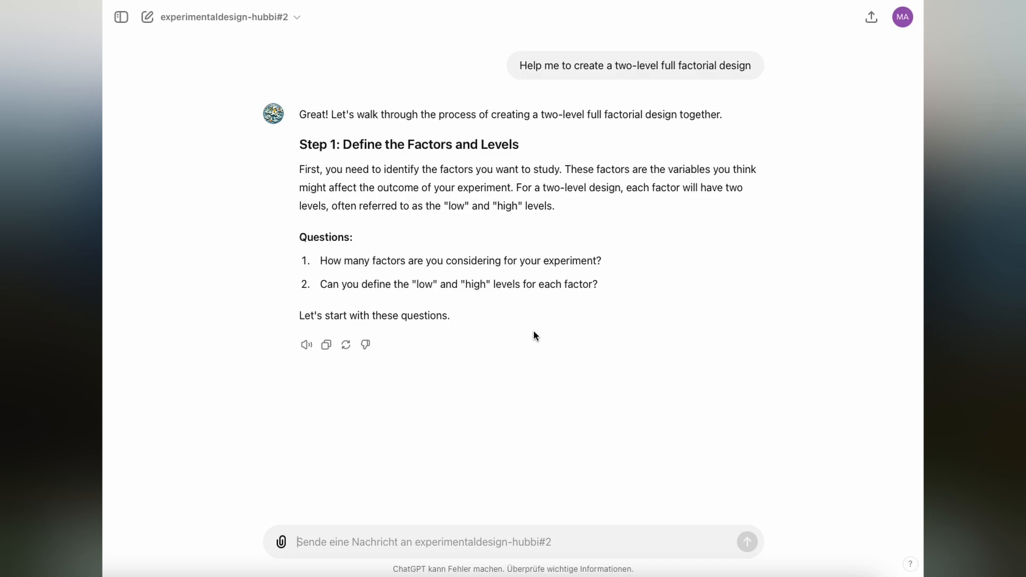
- Send 'Temperature, concentration and catalyst type. low and high is fine.' as the factors answer
type("Tm")
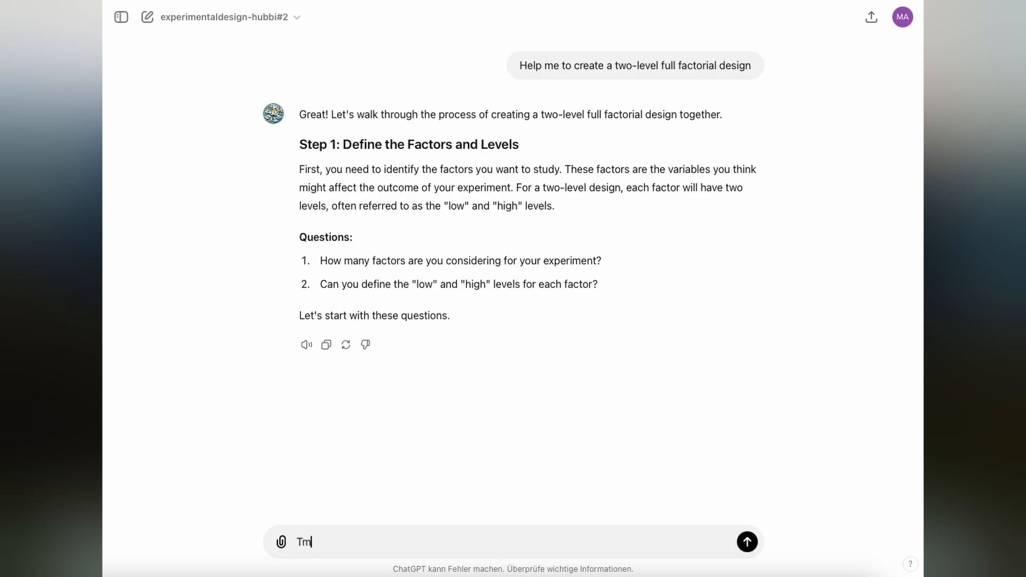
type("Temperature,")
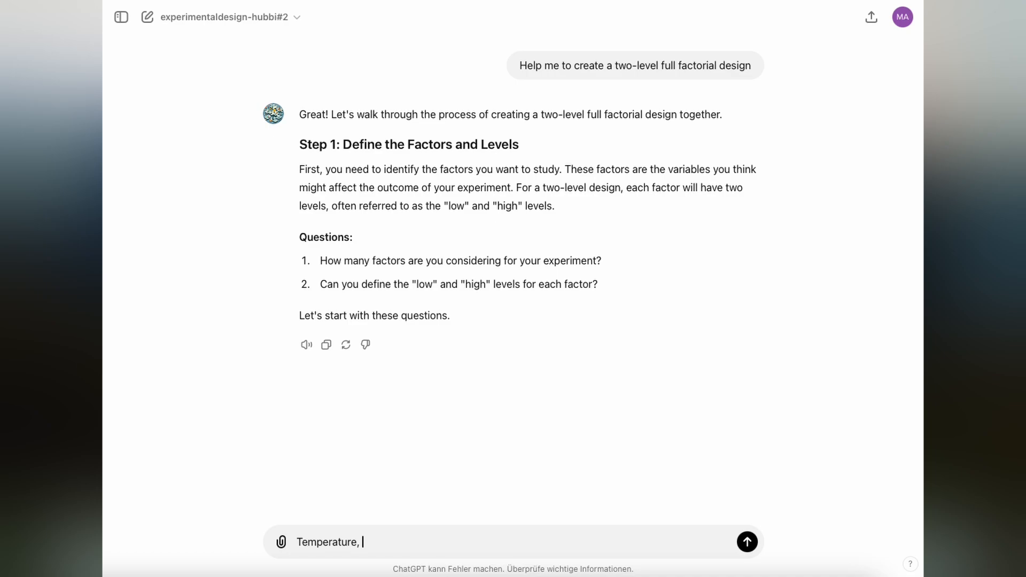
type("concentr")
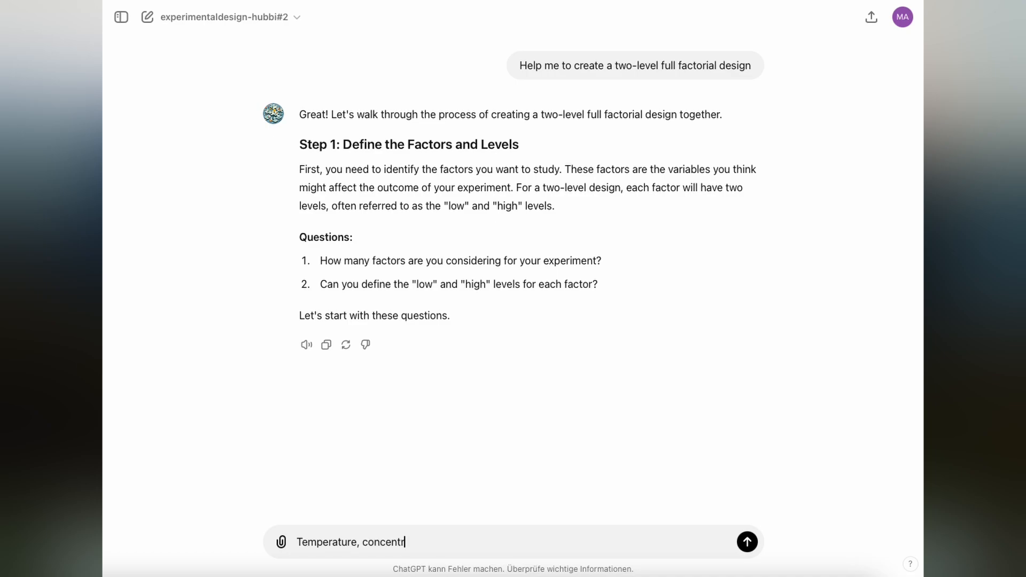
type("ation and catalyst type. low")
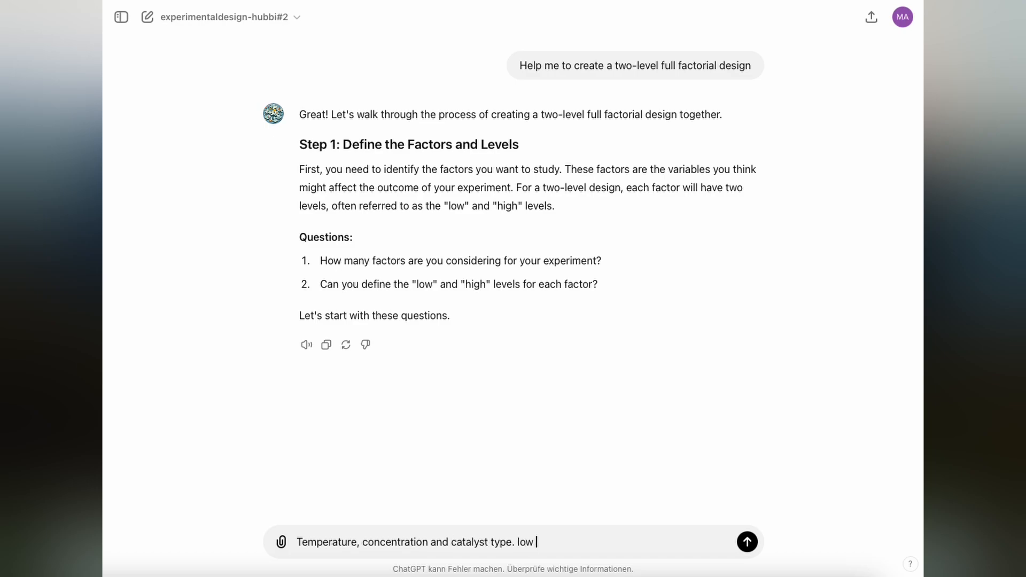
type("and high is")
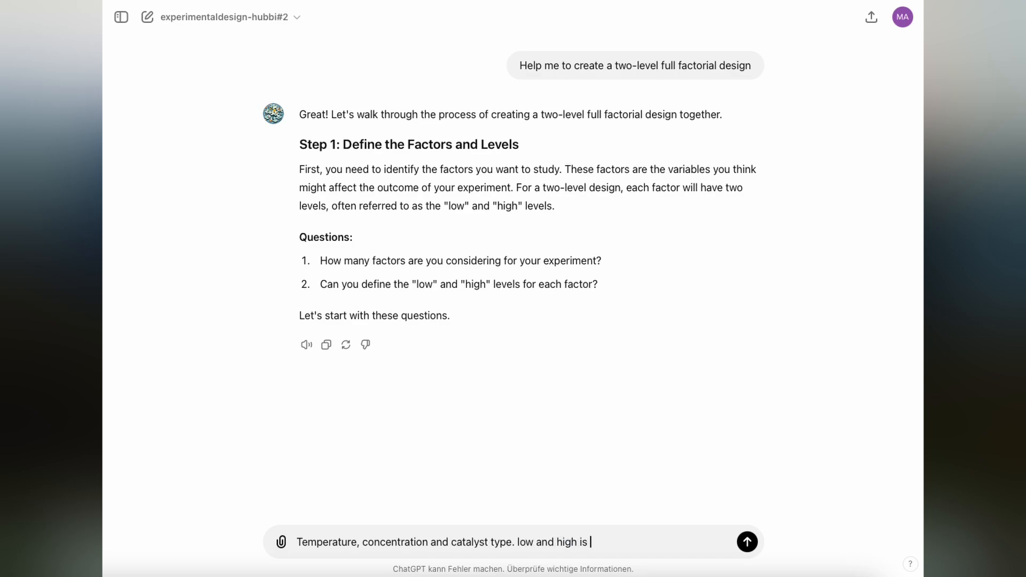
left_click(747, 541)
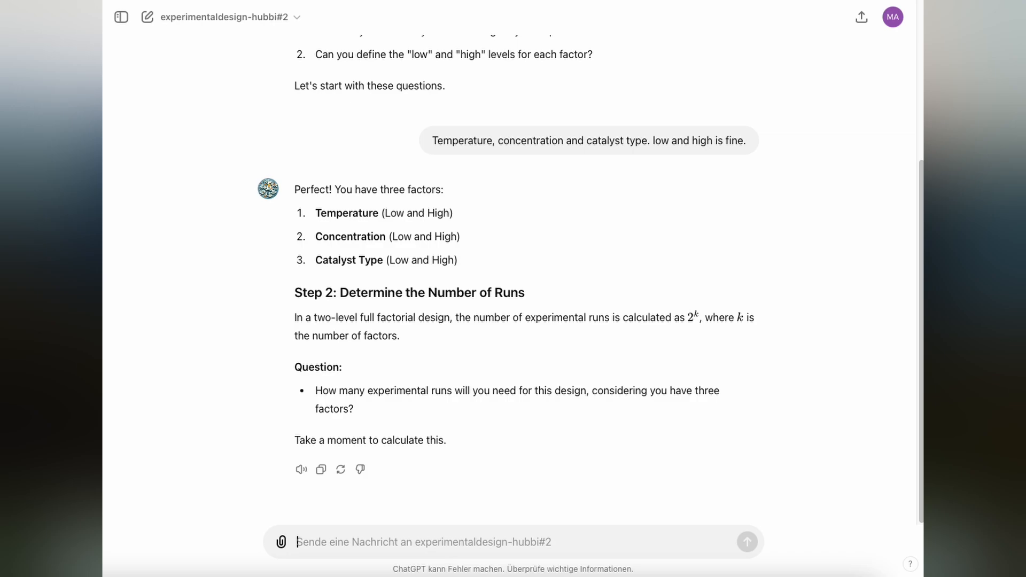
- Send '8' as the number of runs to receive the eight-run design matrix
type("8")
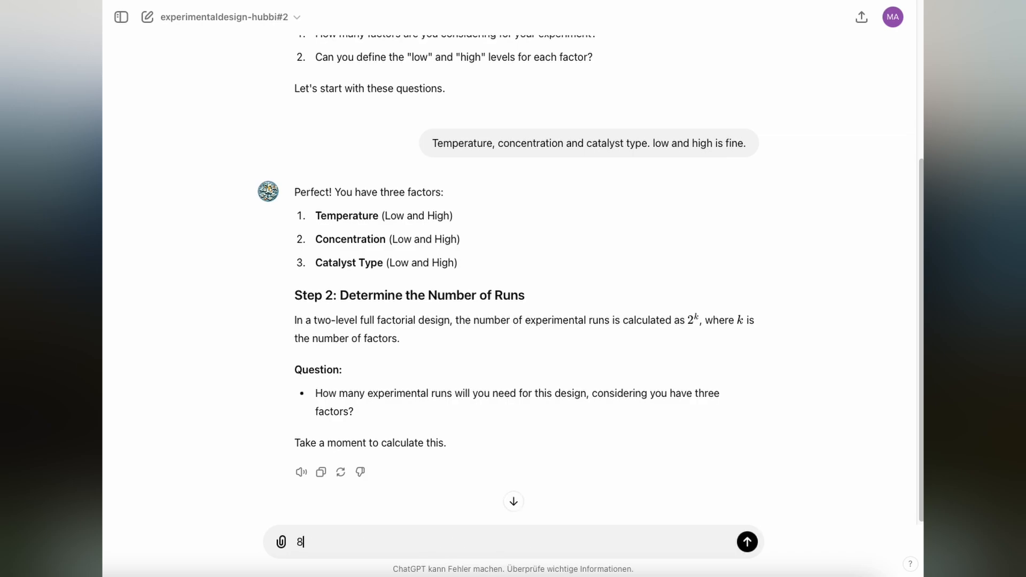
left_click(747, 541)
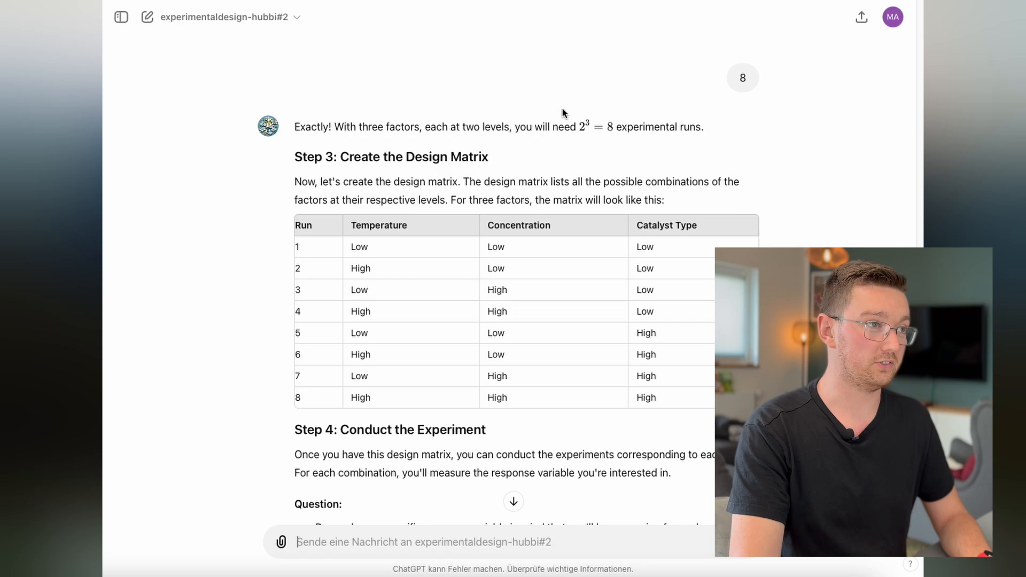
- Reach the Step 4 response-variable question and enter 'yield' as the unsent reply
left_click_drag(333, 126, 705, 127)
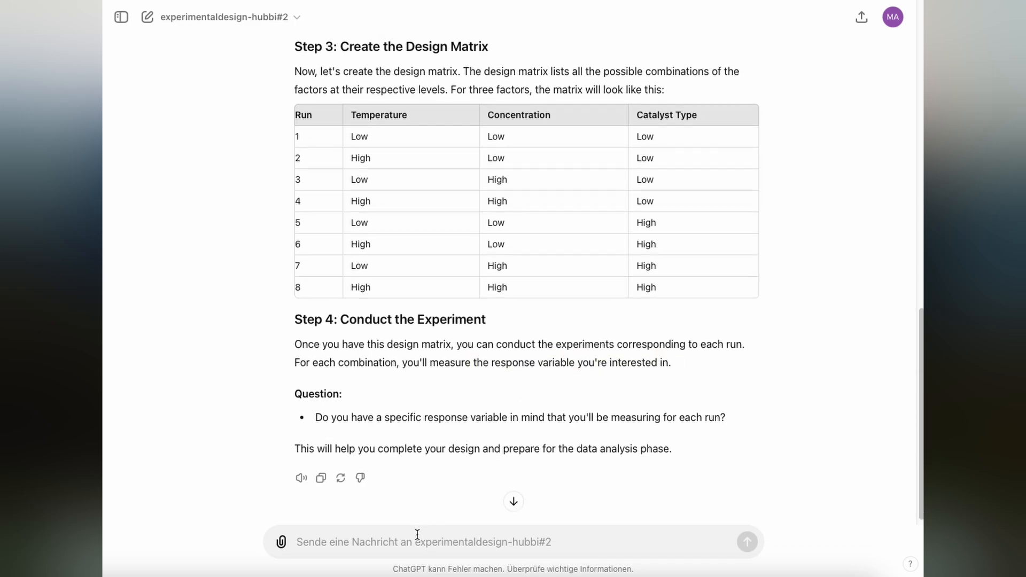
type("yield")
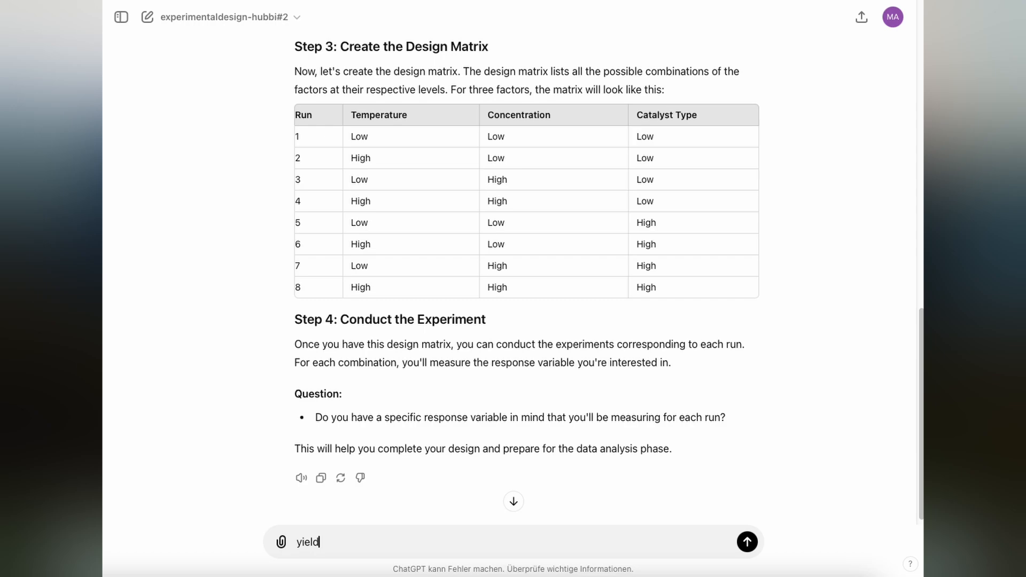
- Send 'yield' as the response variable and review the design summary with next steps
left_click(745, 541)
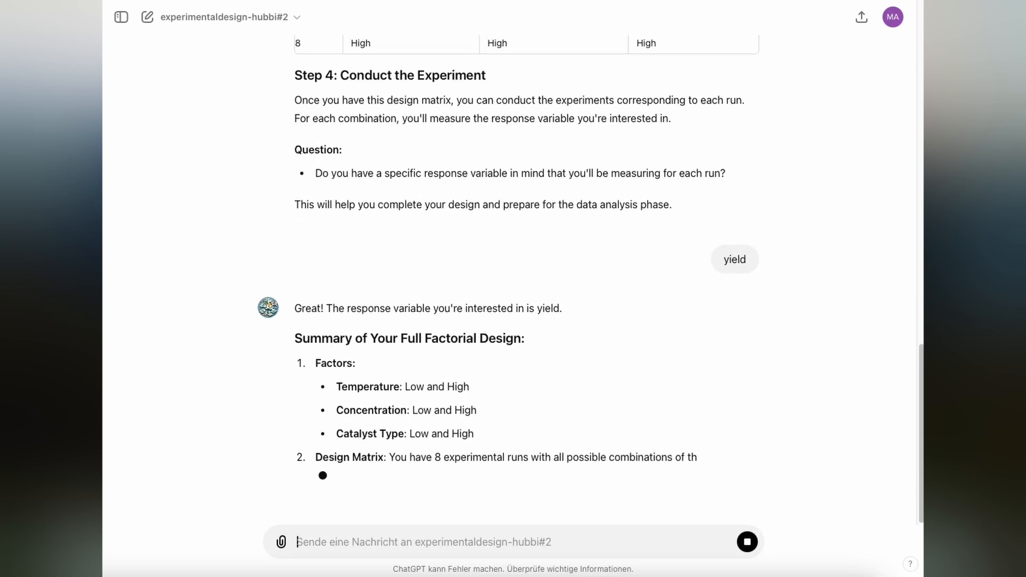
scroll("down", 3)
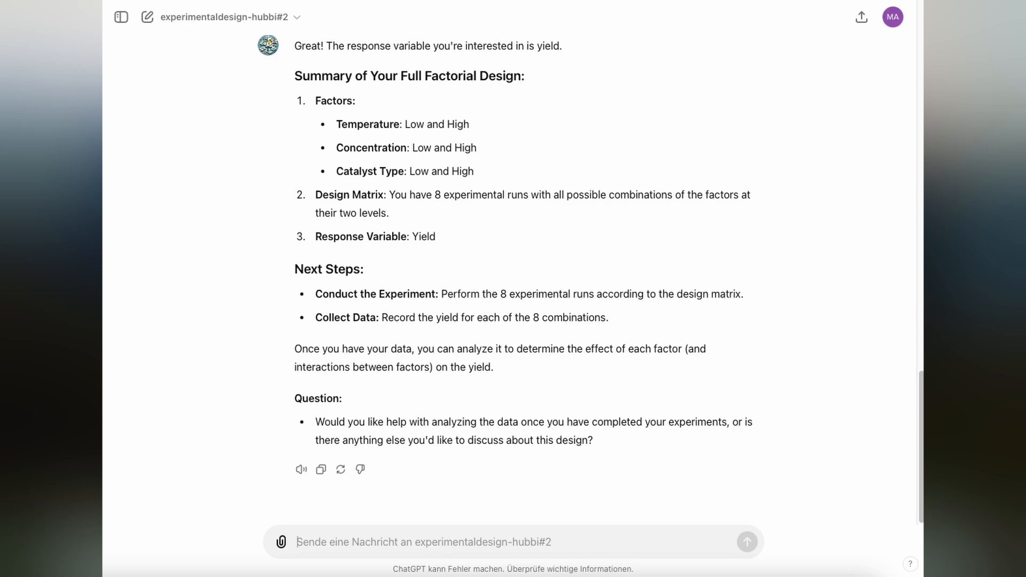